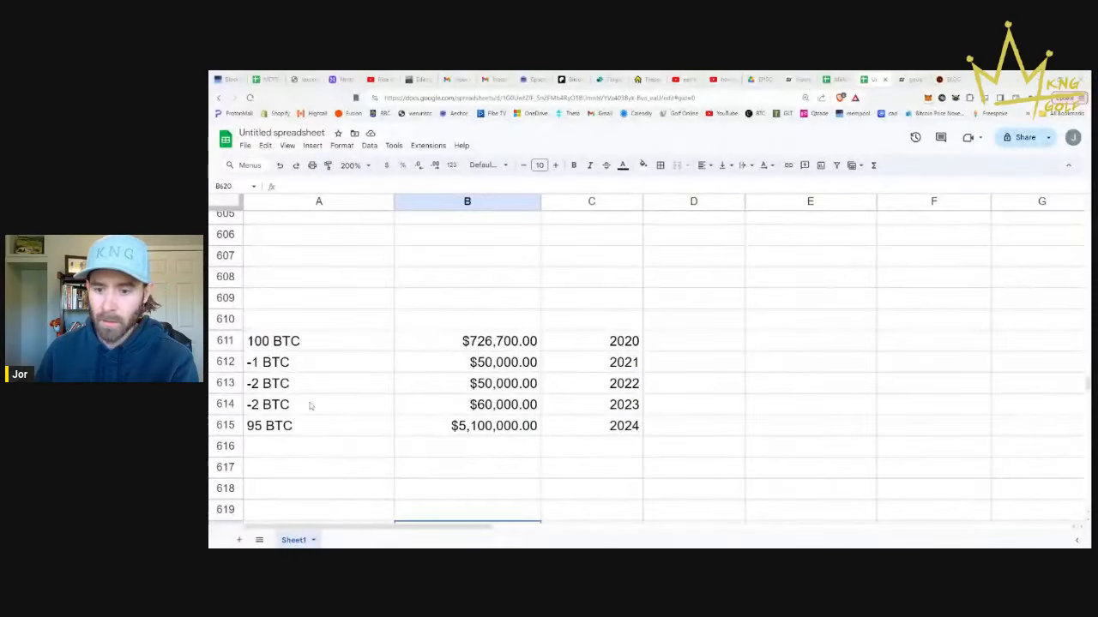
pyautogui.click(499, 340)
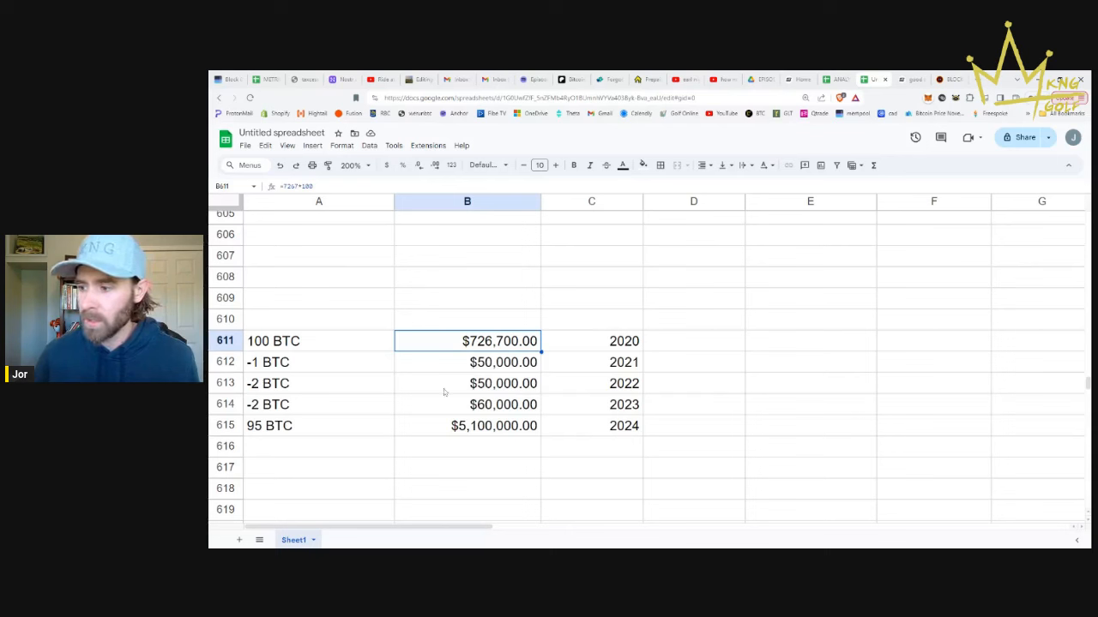
pyautogui.moveTo(445, 419)
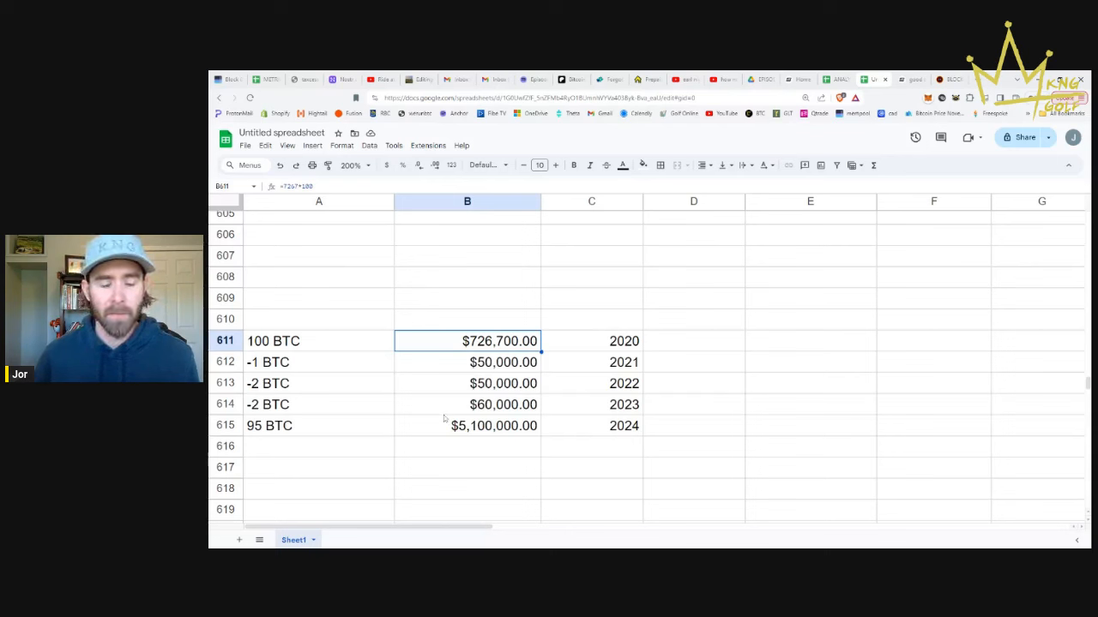
pyautogui.moveTo(443, 403)
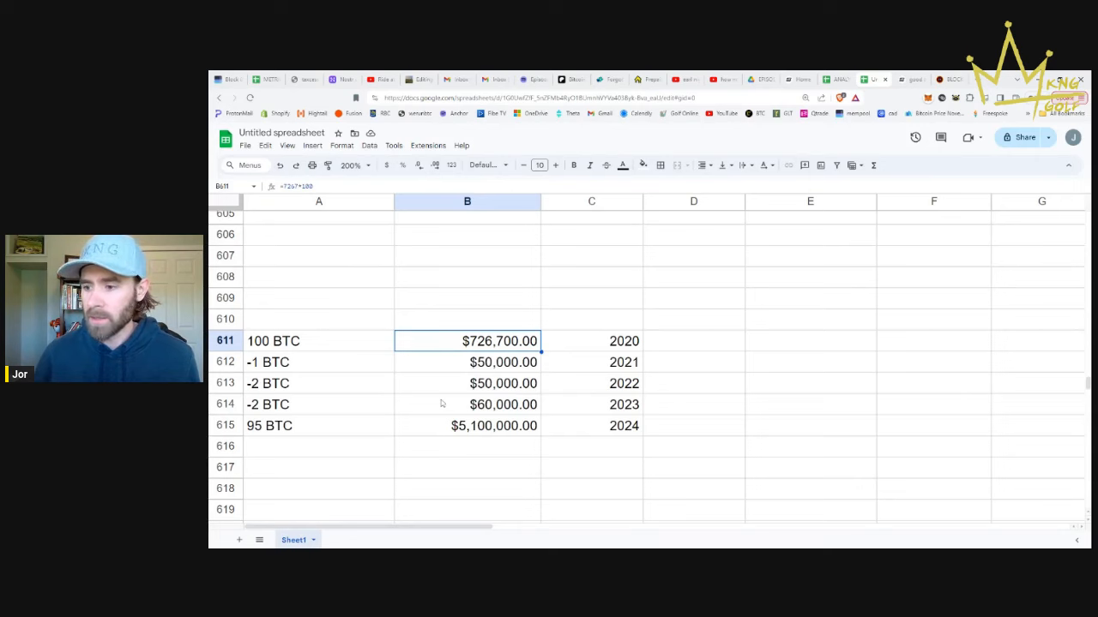
pyautogui.moveTo(378, 345)
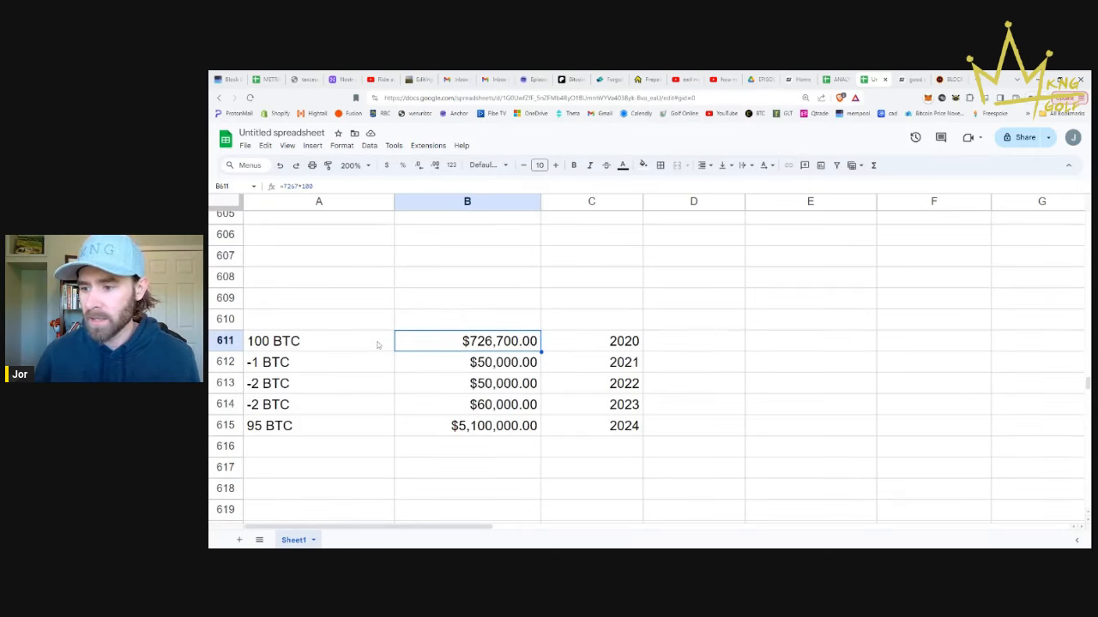